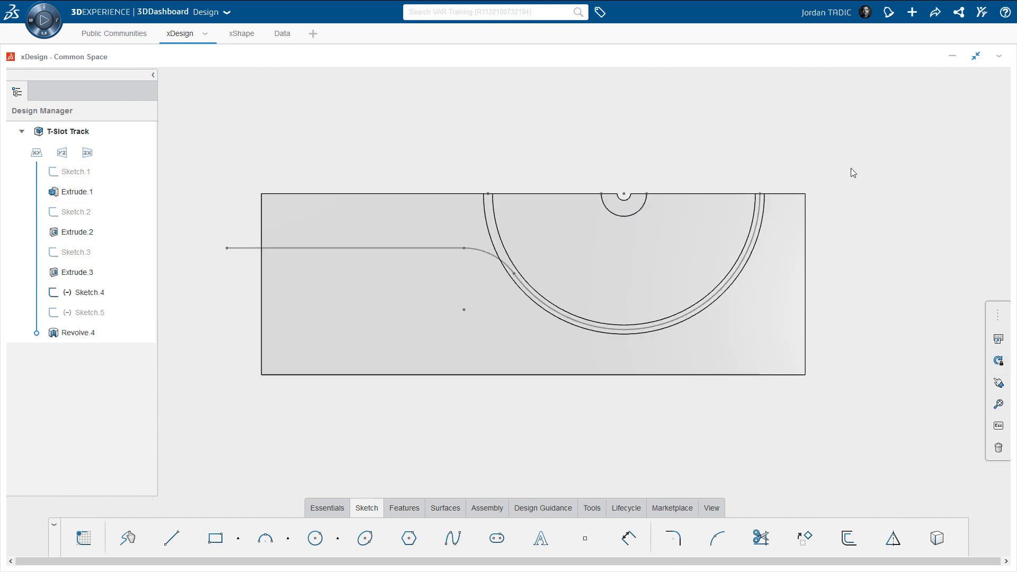
Edit Revolve.4 to cut with Sketch.5 at 180 deg around the half-circle path and confirm.
click(77, 191)
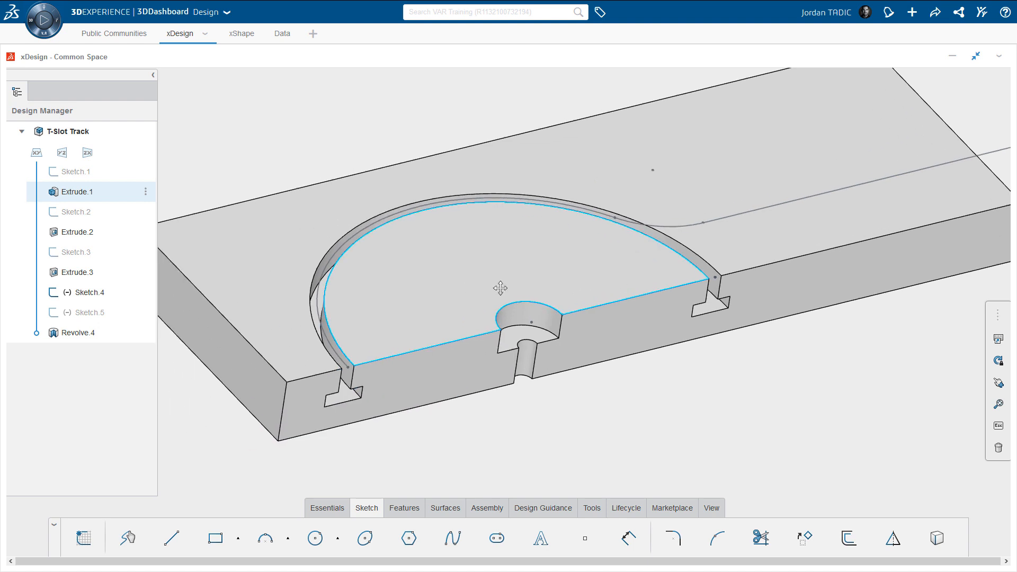
double_click(79, 333)
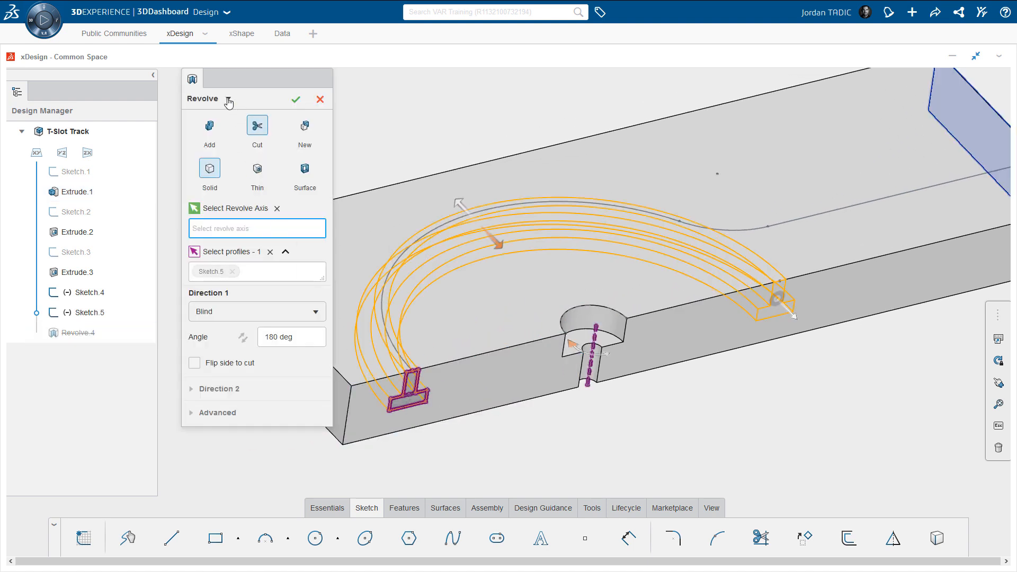
click(295, 100)
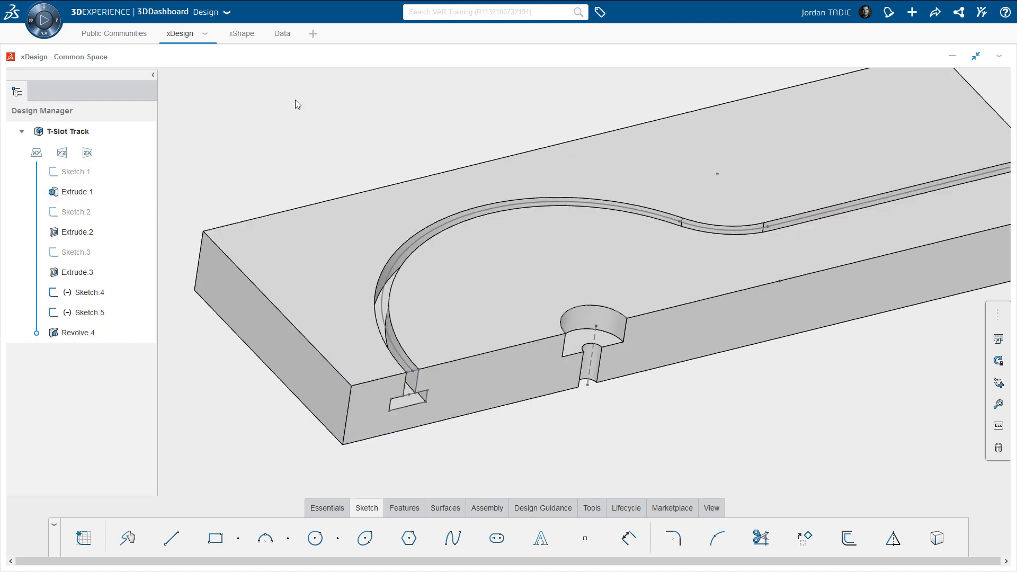
click(224, 33)
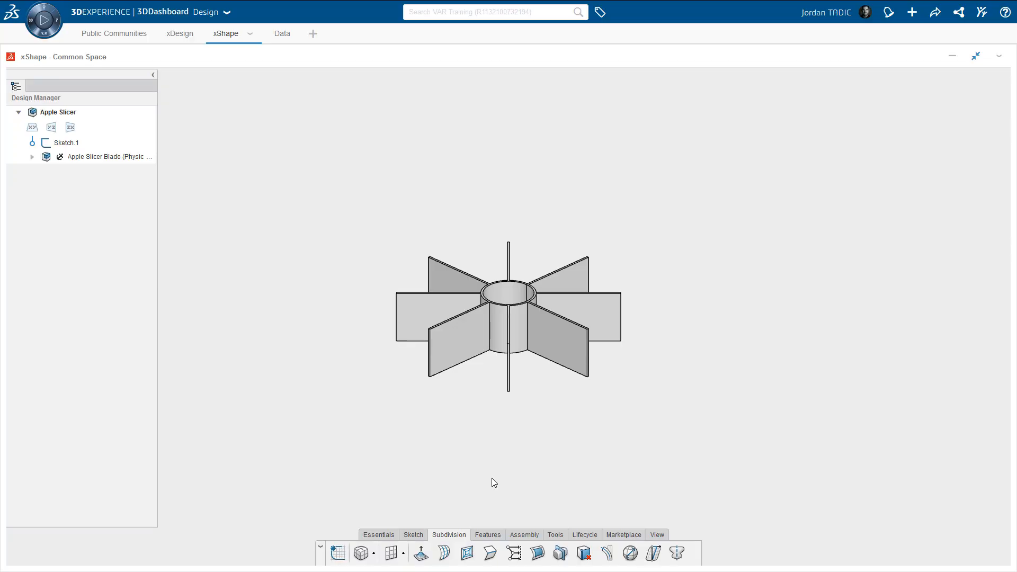
Create a FreeForm subdivision surface with Midplane at scale 146, then save the assembly to PLM.
click(360, 553)
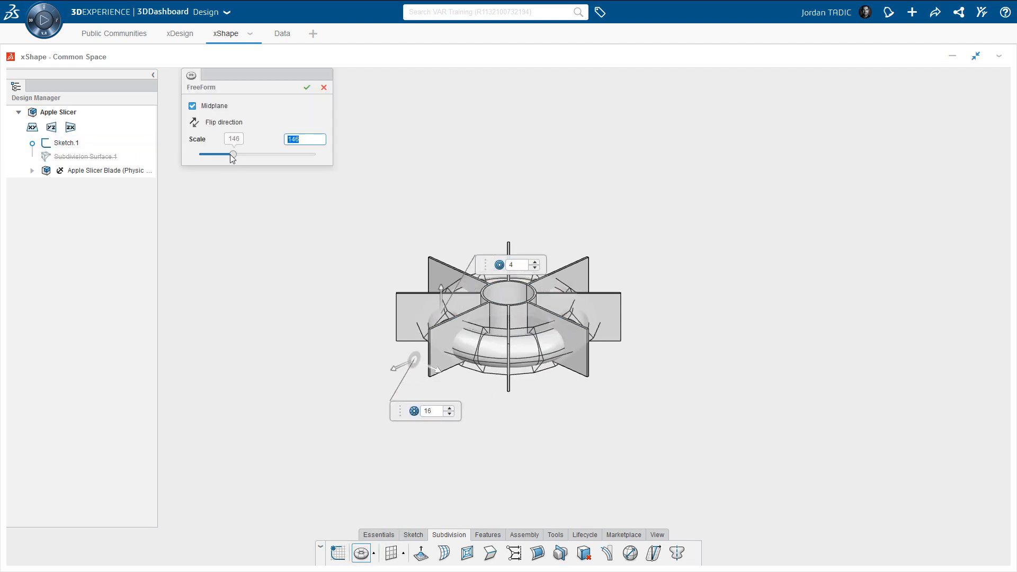
click(307, 86)
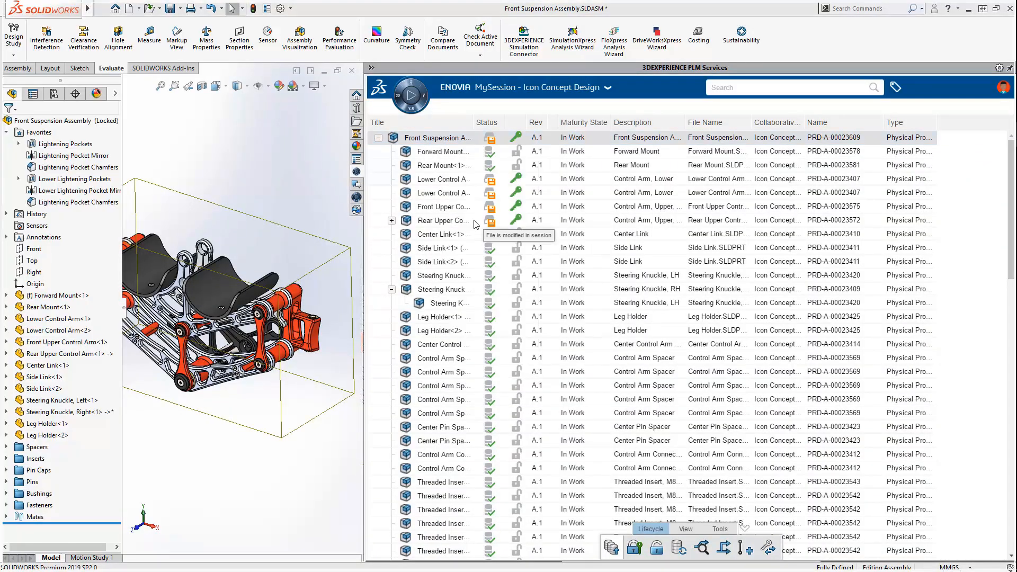
click(170, 8)
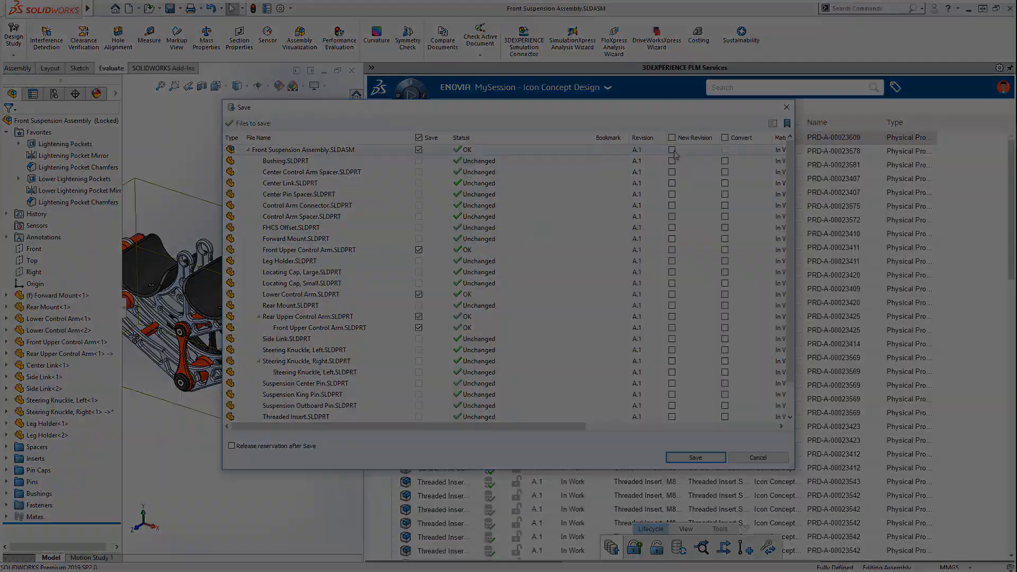
click(694, 457)
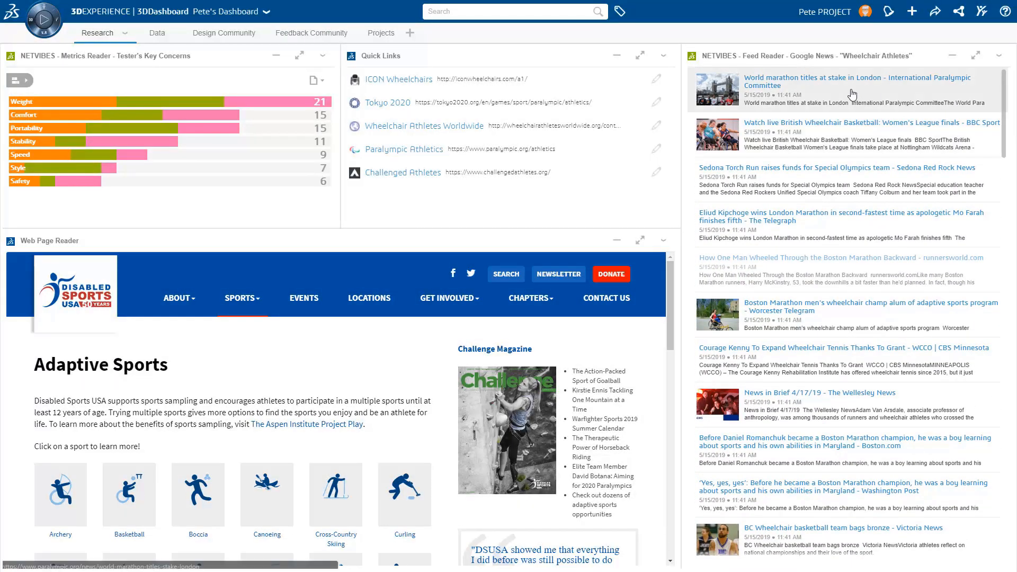
mouse_move(127, 106)
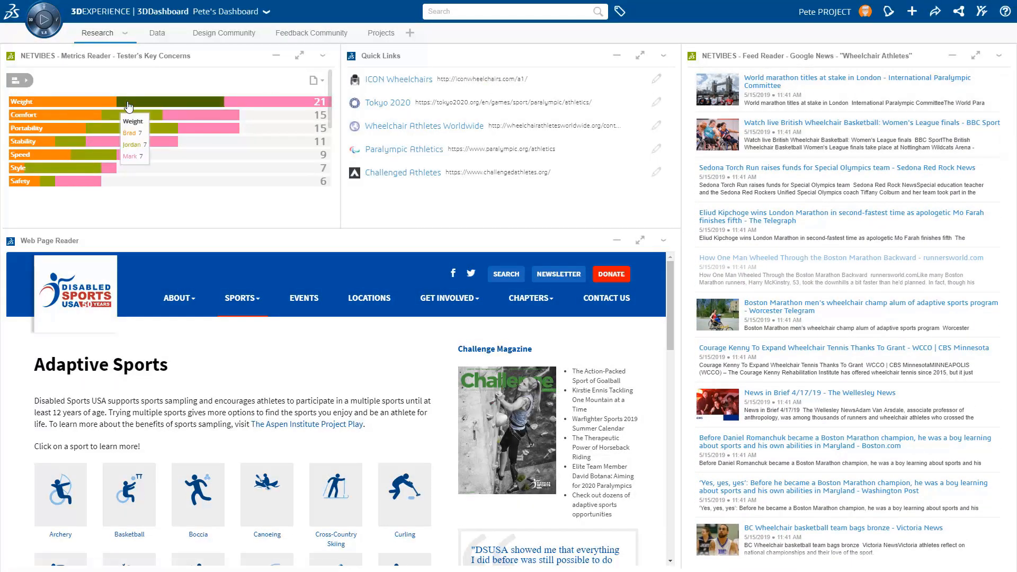